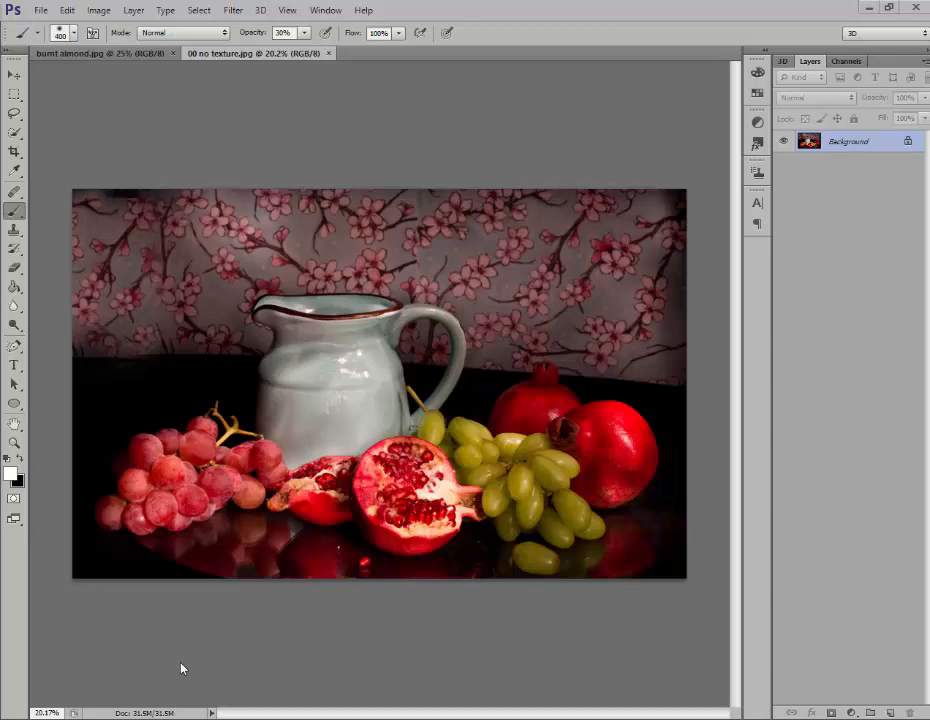
{"action": "mouse_move", "coordinate": [195, 671]}
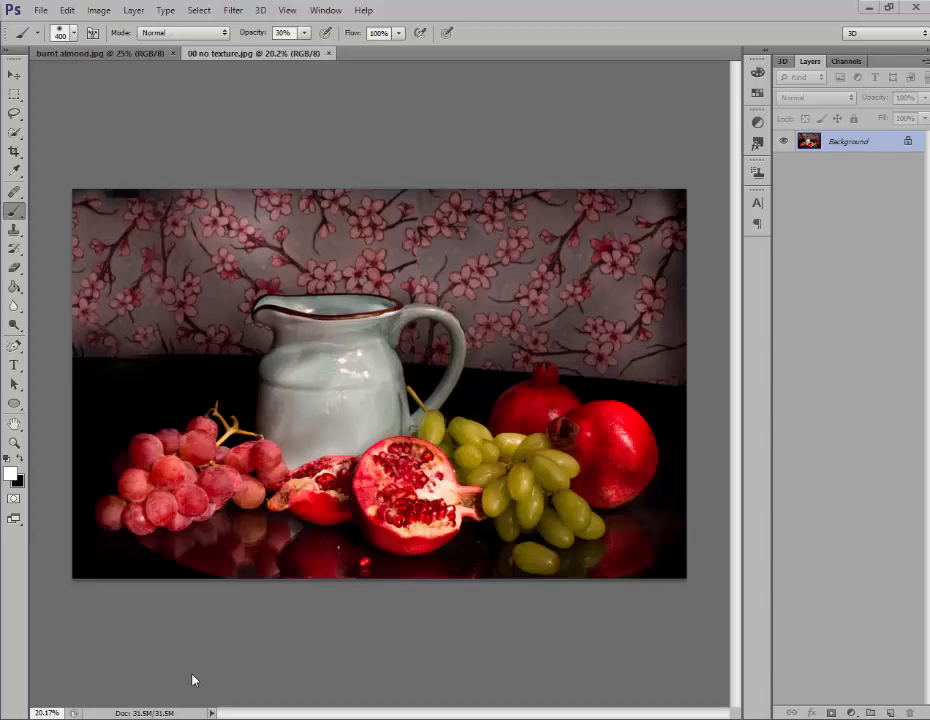
{"action": "mouse_move", "coordinate": [213, 658]}
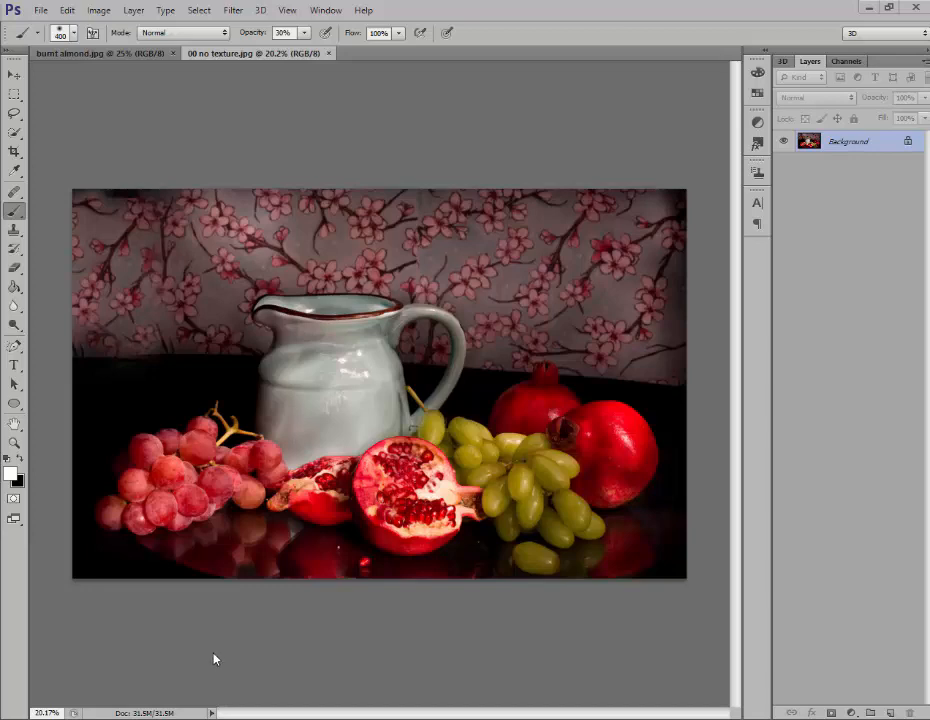
{"action": "mouse_move", "coordinate": [218, 657]}
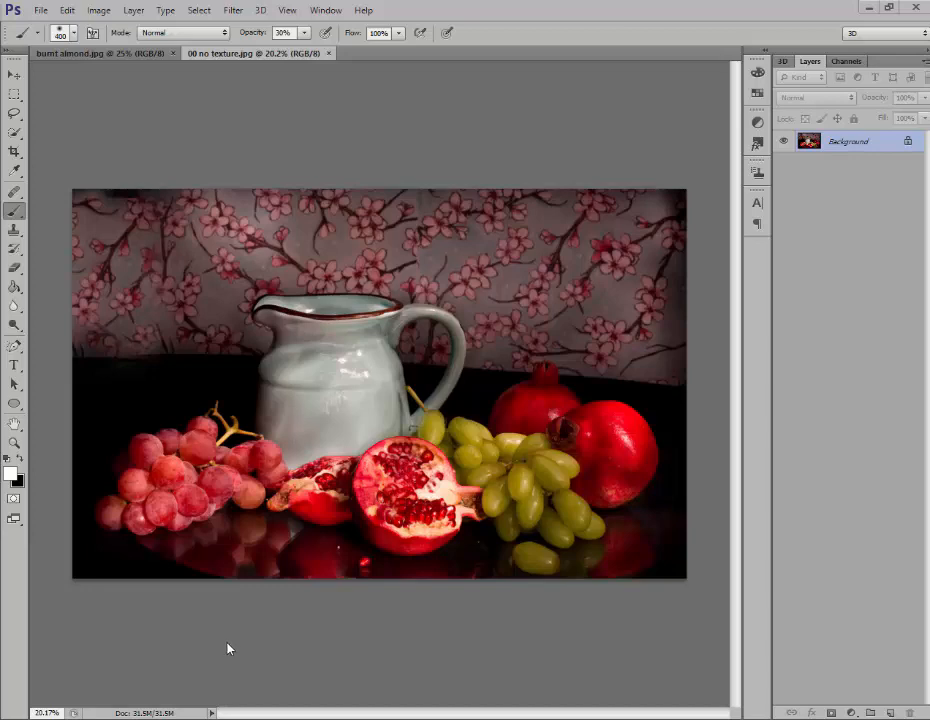
{"action": "mouse_move", "coordinate": [268, 183]}
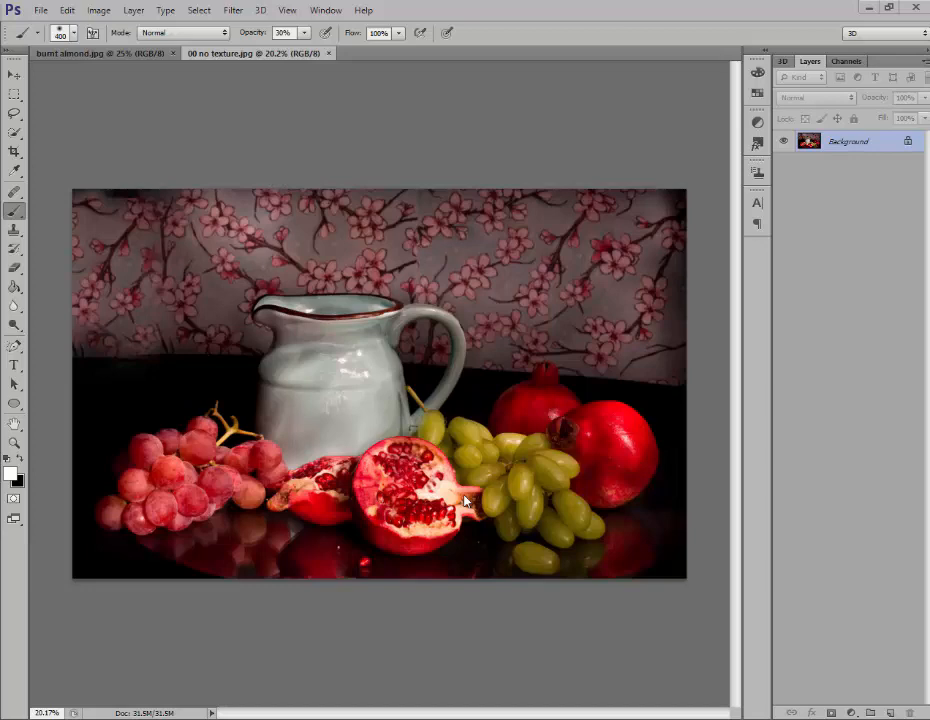
{"action": "mouse_move", "coordinate": [250, 92]}
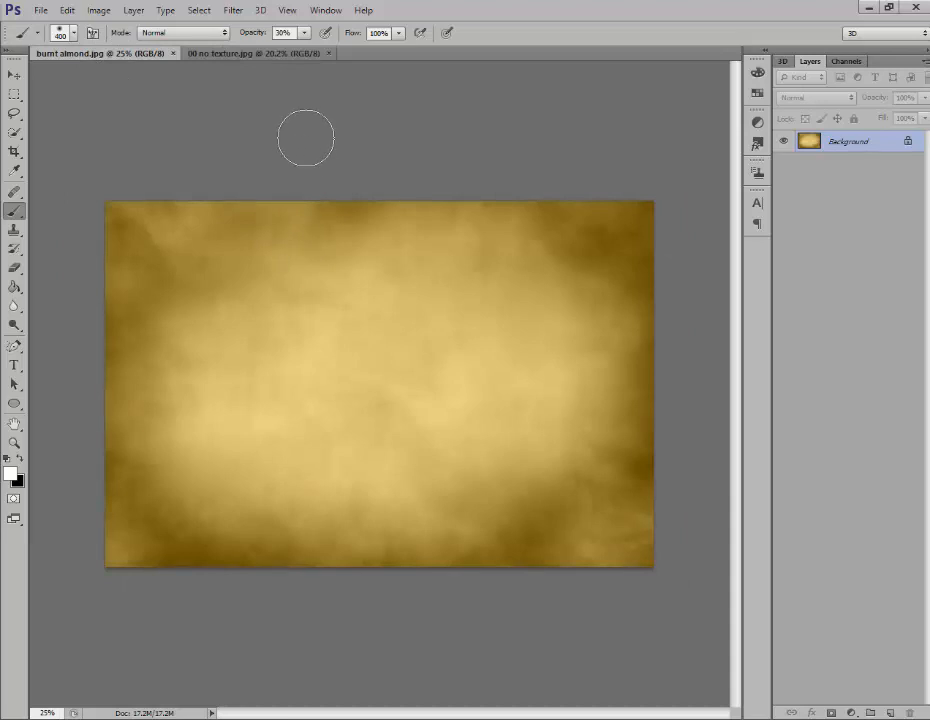
{"action": "mouse_move", "coordinate": [240, 130]}
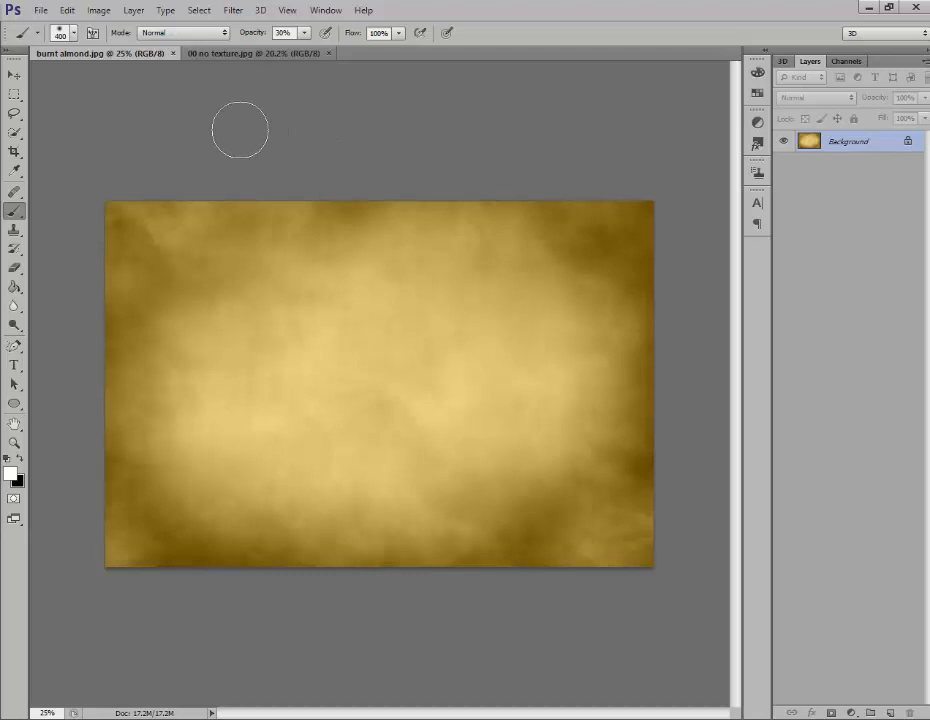
{"action": "mouse_move", "coordinate": [178, 118]}
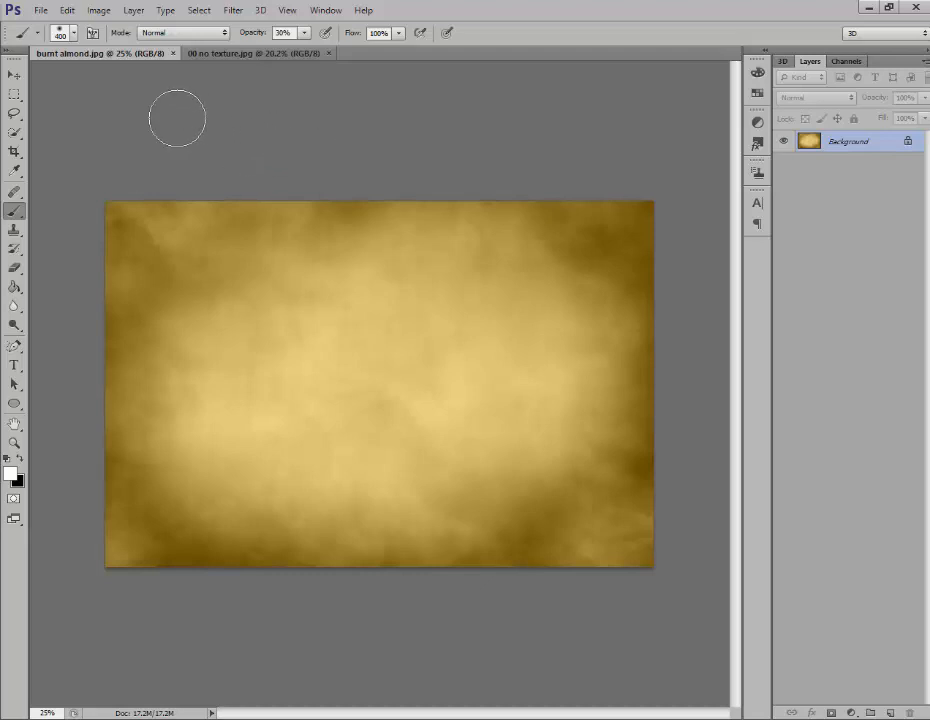
{"action": "mouse_move", "coordinate": [178, 137]}
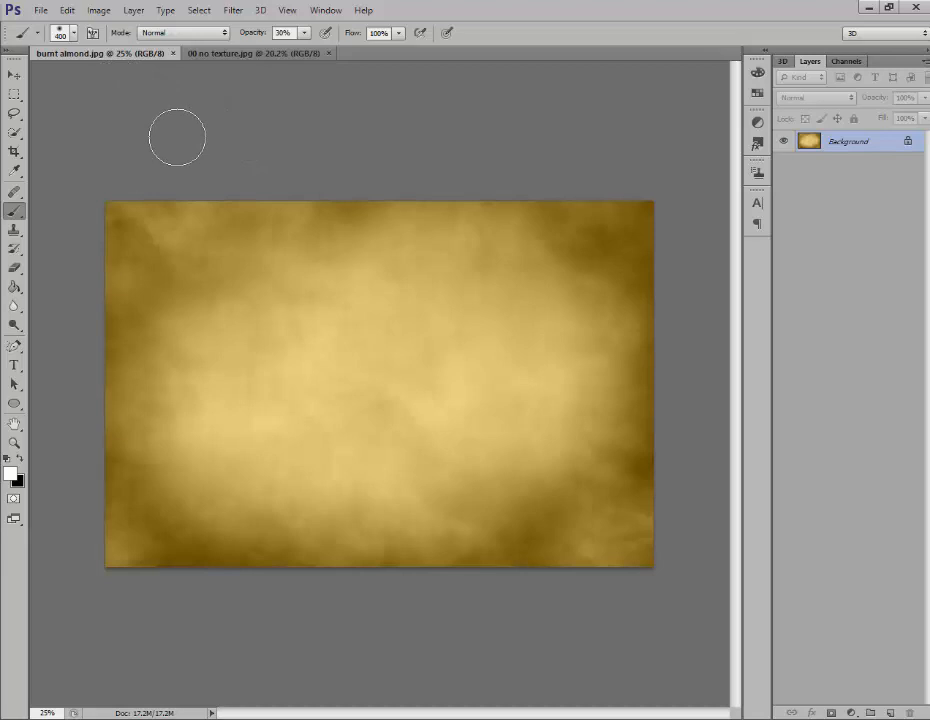
{"action": "mouse_move", "coordinate": [100, 110]}
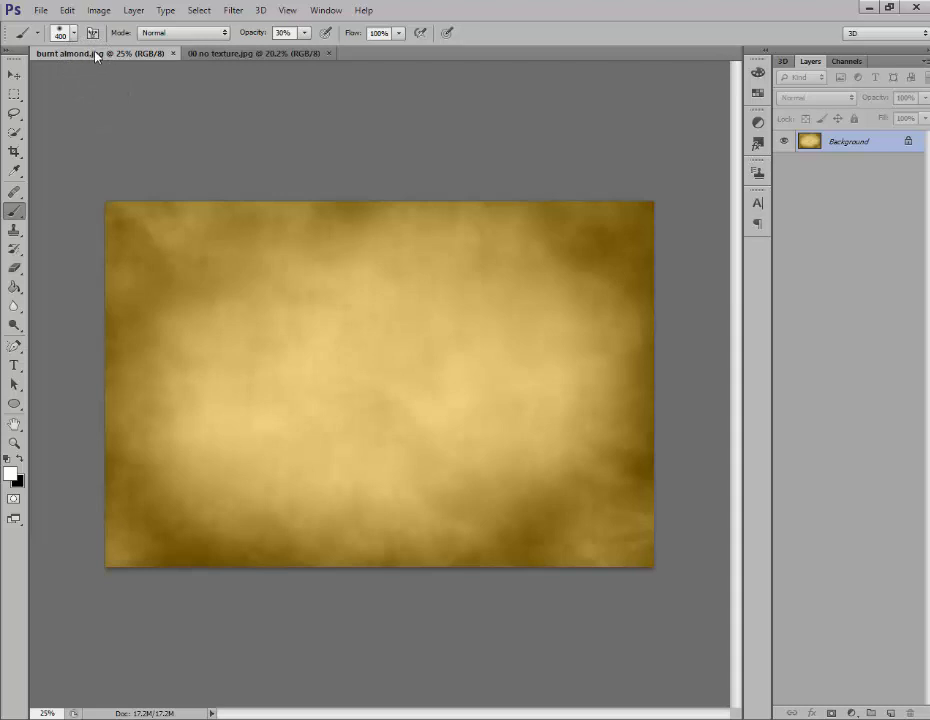
{"action": "mouse_move", "coordinate": [95, 57]}
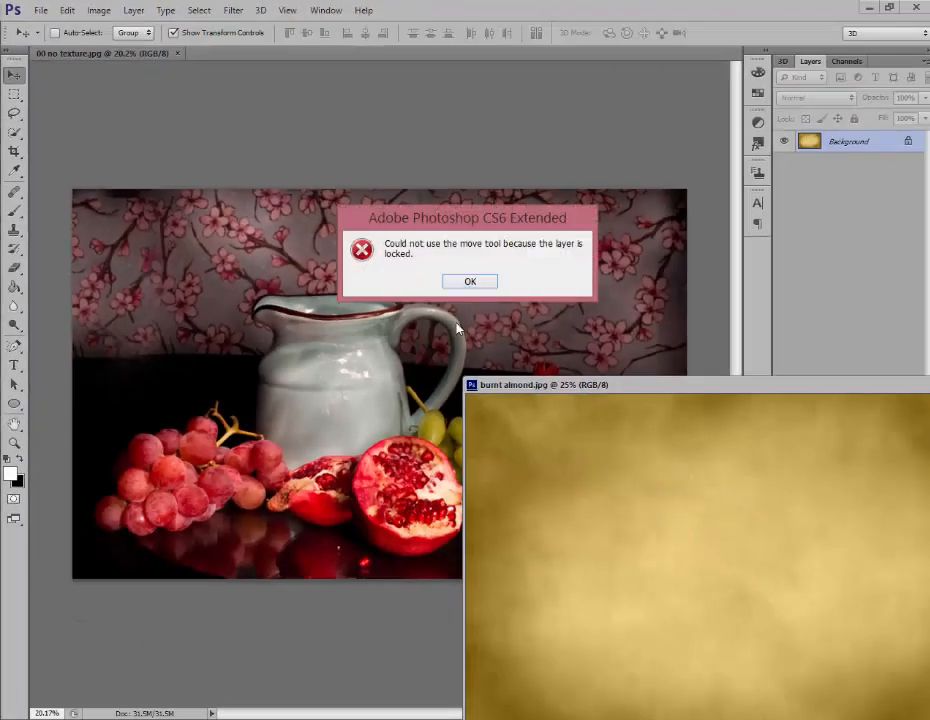
Drop the burnt almond texture onto the photo as Layer 1 and stretch it to fill the canvas
{"action": "left_click", "coordinate": [470, 281]}
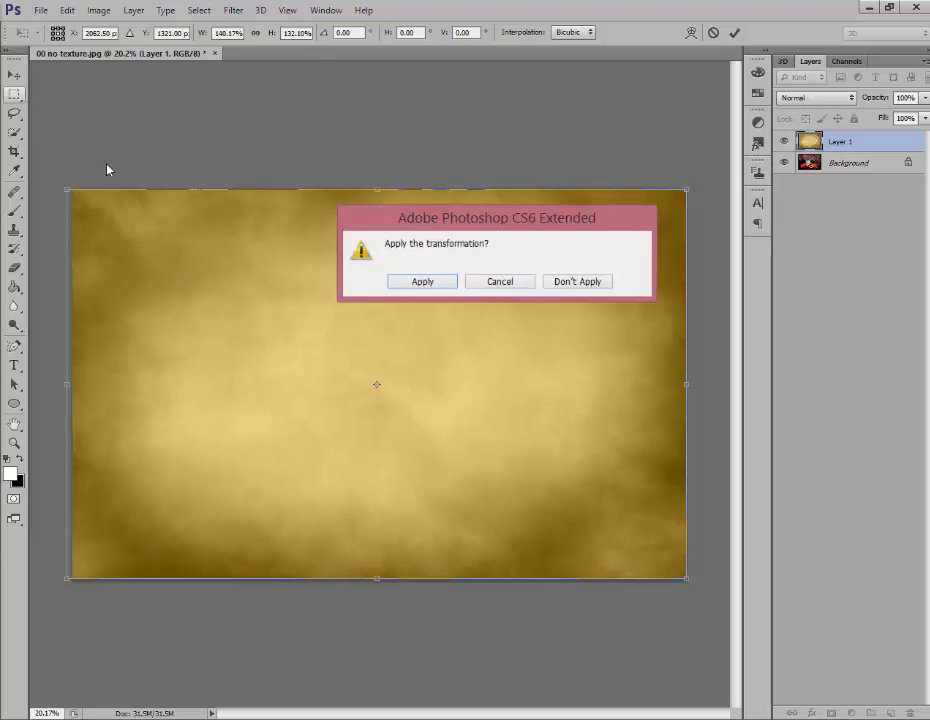
{"action": "left_click", "coordinate": [421, 281]}
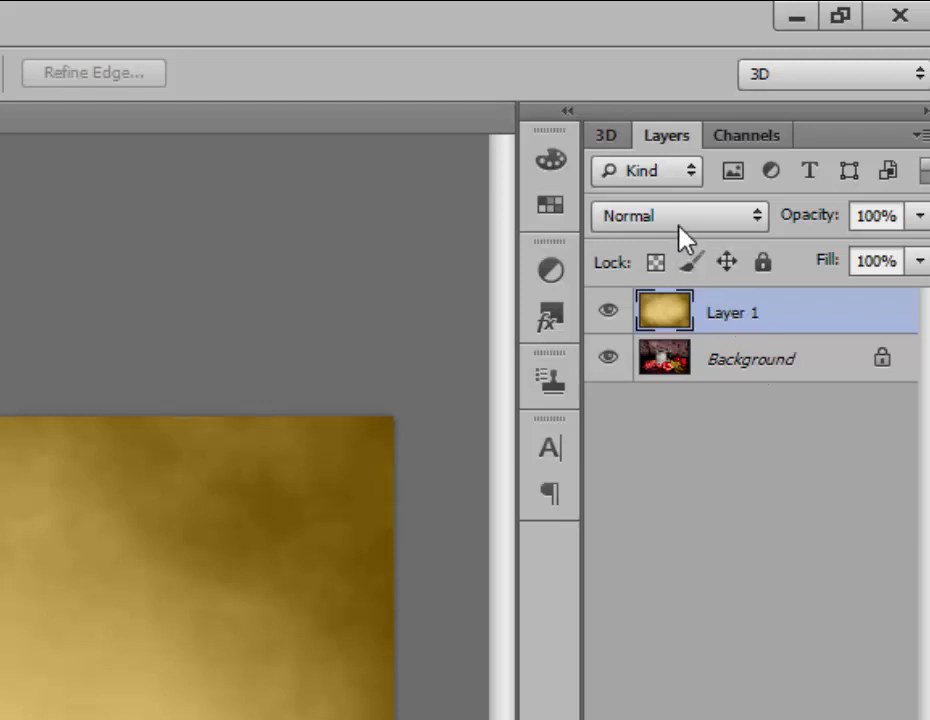
{"action": "mouse_move", "coordinate": [710, 232]}
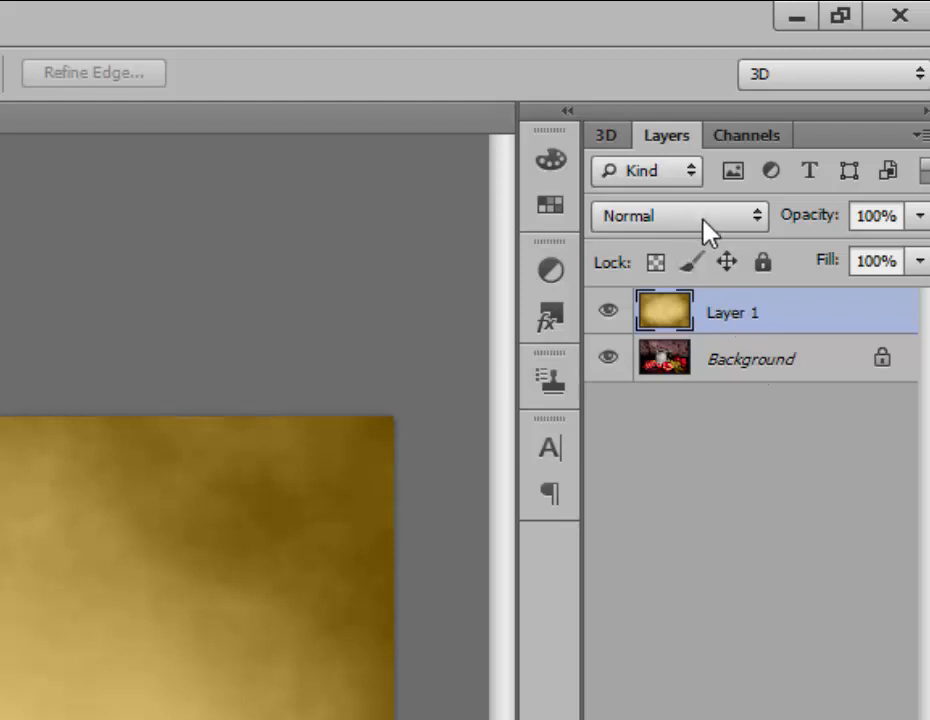
Blend Layer 1 in Multiply mode and lower its opacity to 60%
{"action": "left_click", "coordinate": [679, 216]}
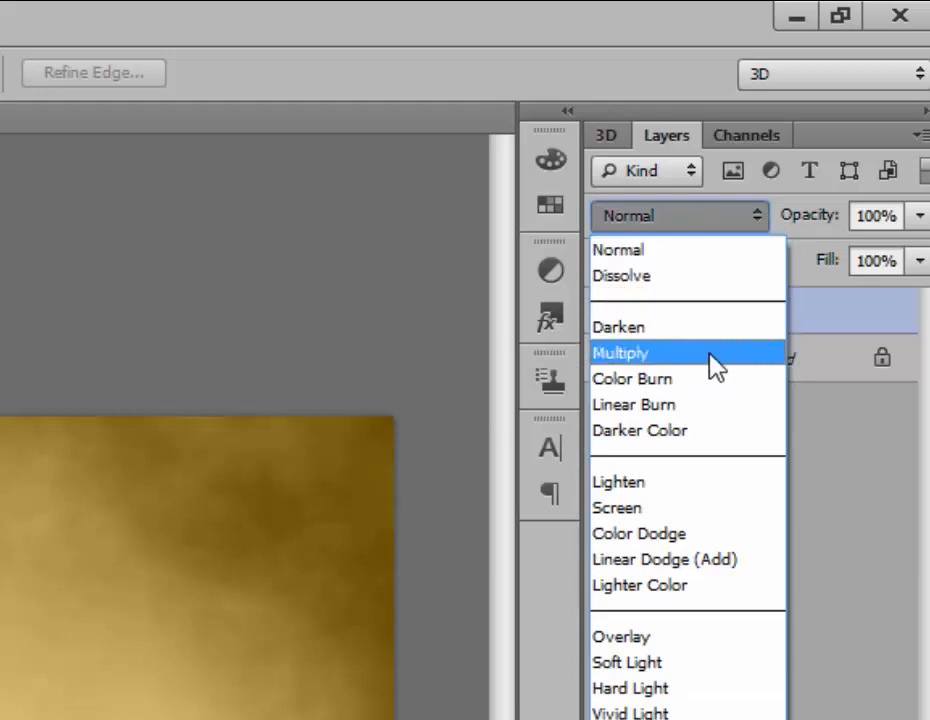
{"action": "left_click", "coordinate": [620, 352]}
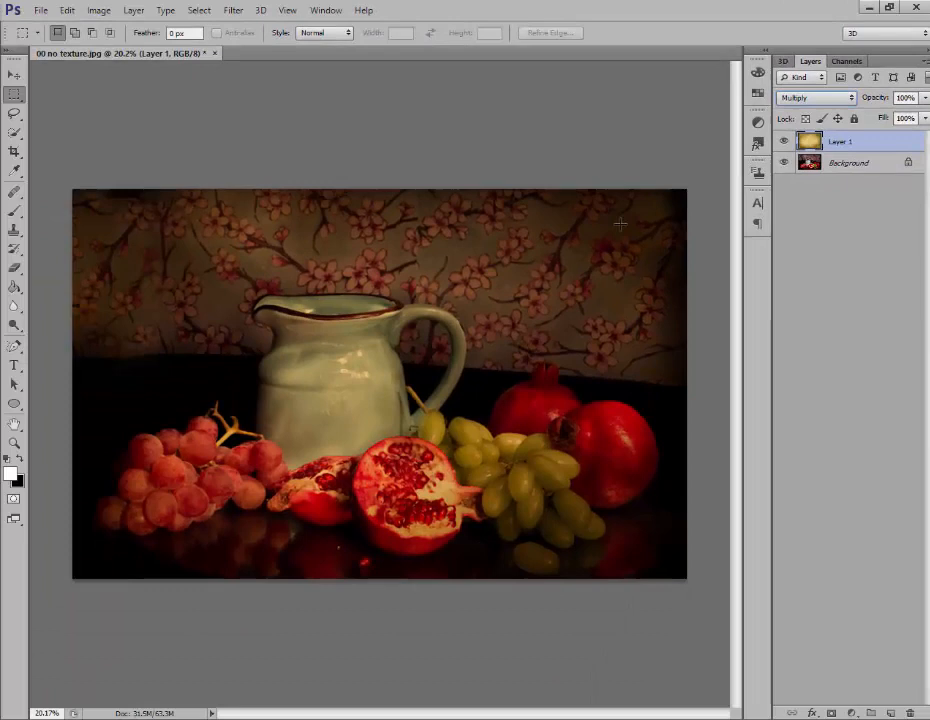
{"action": "mouse_move", "coordinate": [590, 422]}
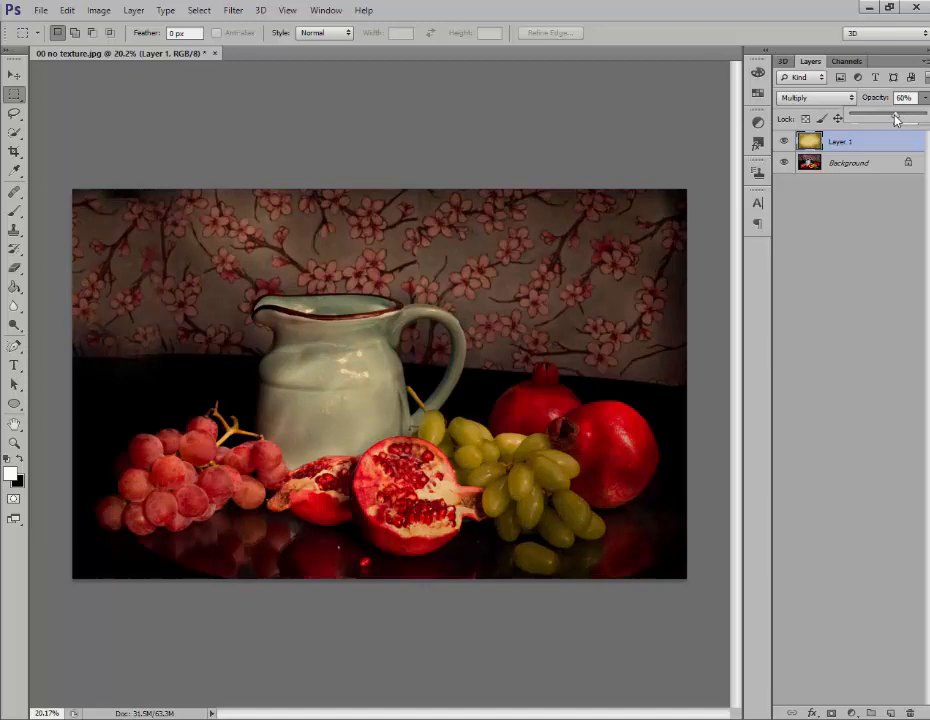
{"action": "left_click_drag", "start_coordinate": [896, 119], "coordinate": [889, 119]}
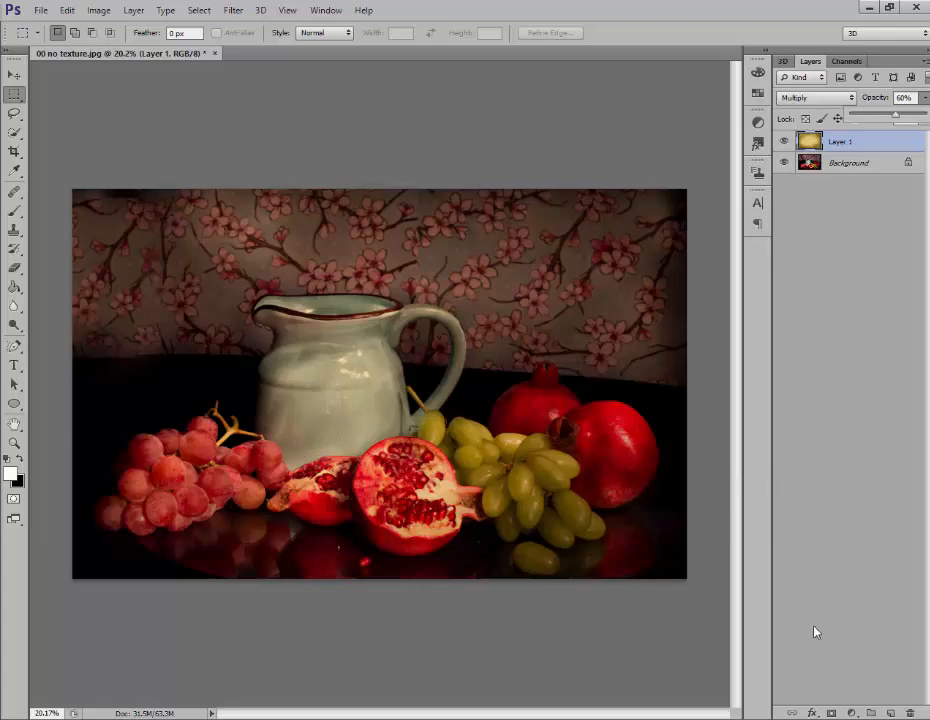
{"action": "mouse_move", "coordinate": [836, 700]}
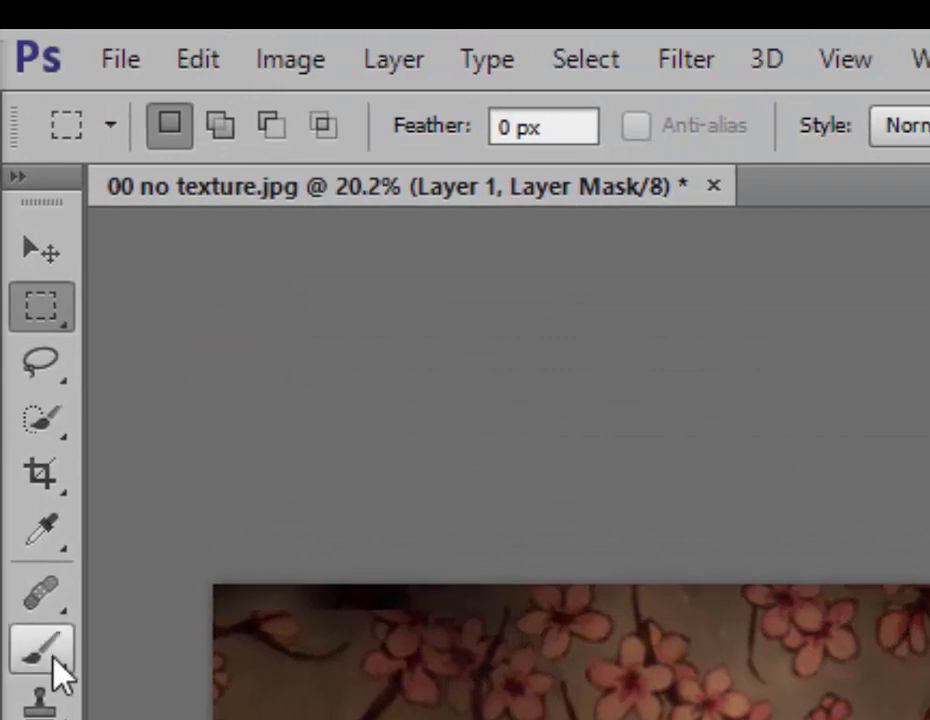
Choose a soft Brush preset and reduce brush opacity to about 26% for mask painting
{"action": "left_click", "coordinate": [42, 651]}
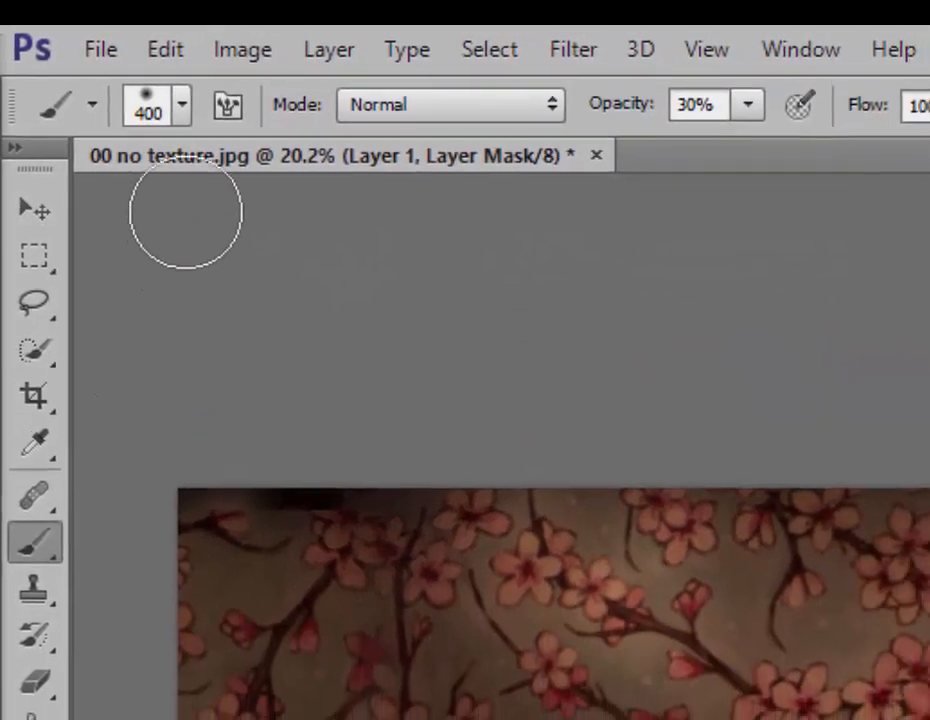
{"action": "left_click", "coordinate": [181, 104]}
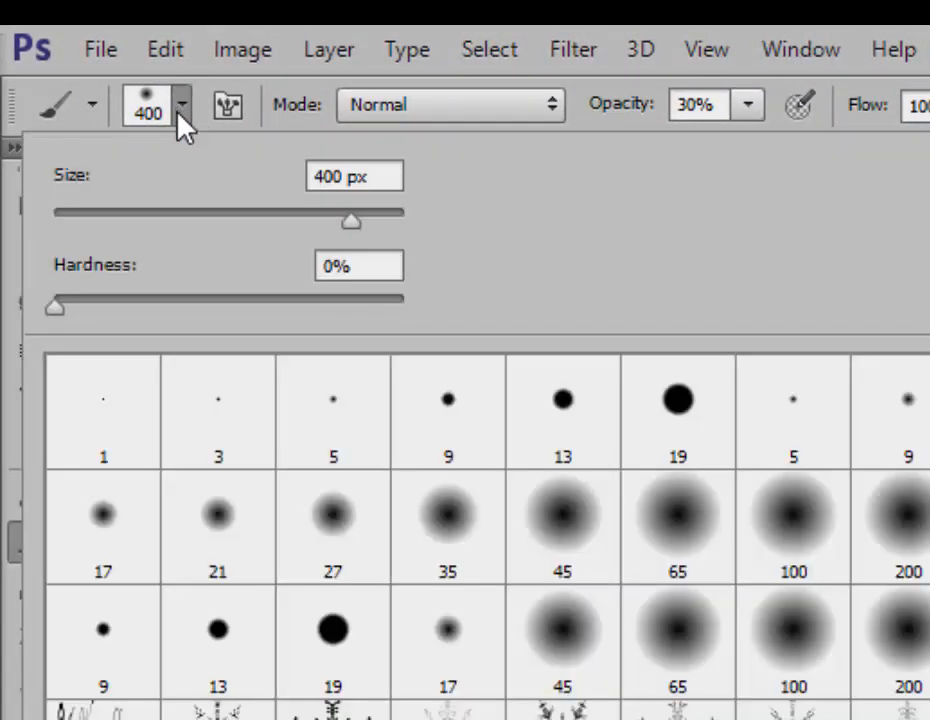
{"action": "mouse_move", "coordinate": [582, 547]}
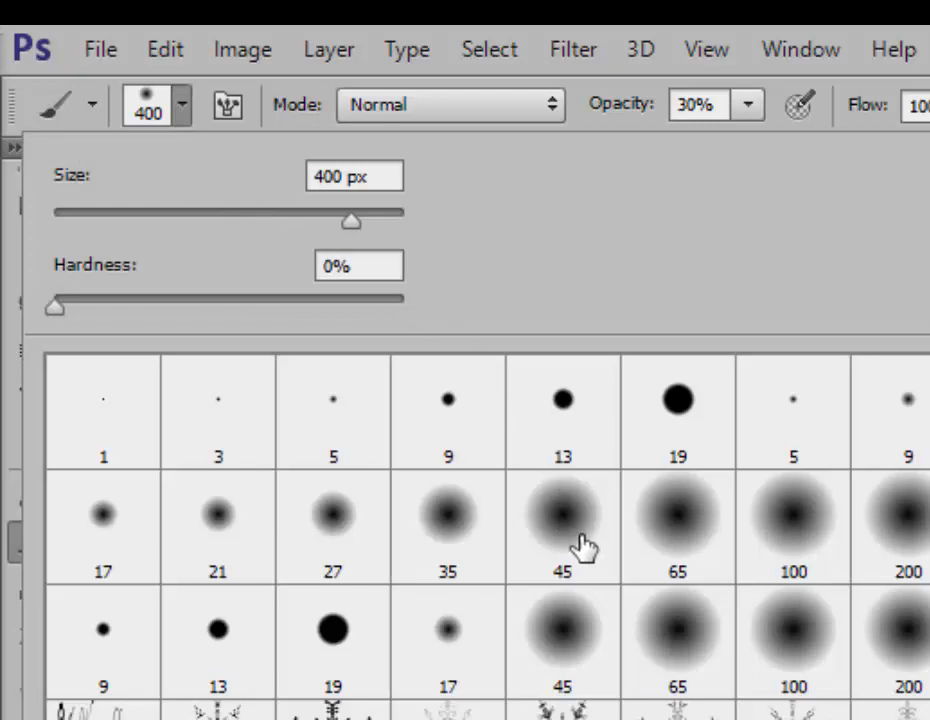
{"action": "mouse_move", "coordinate": [568, 490]}
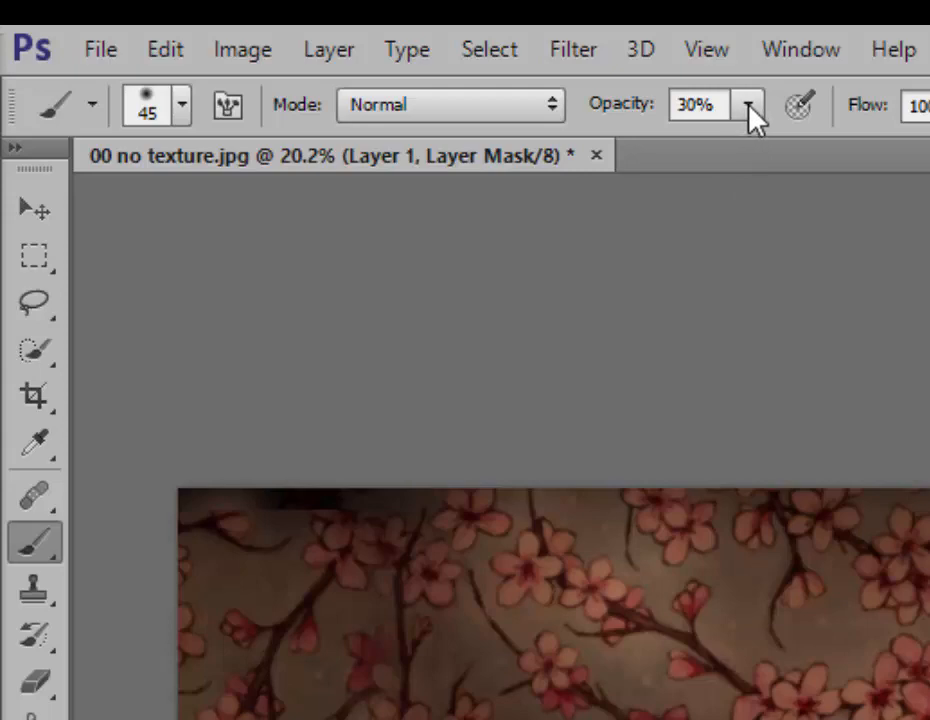
{"action": "left_click", "coordinate": [748, 104]}
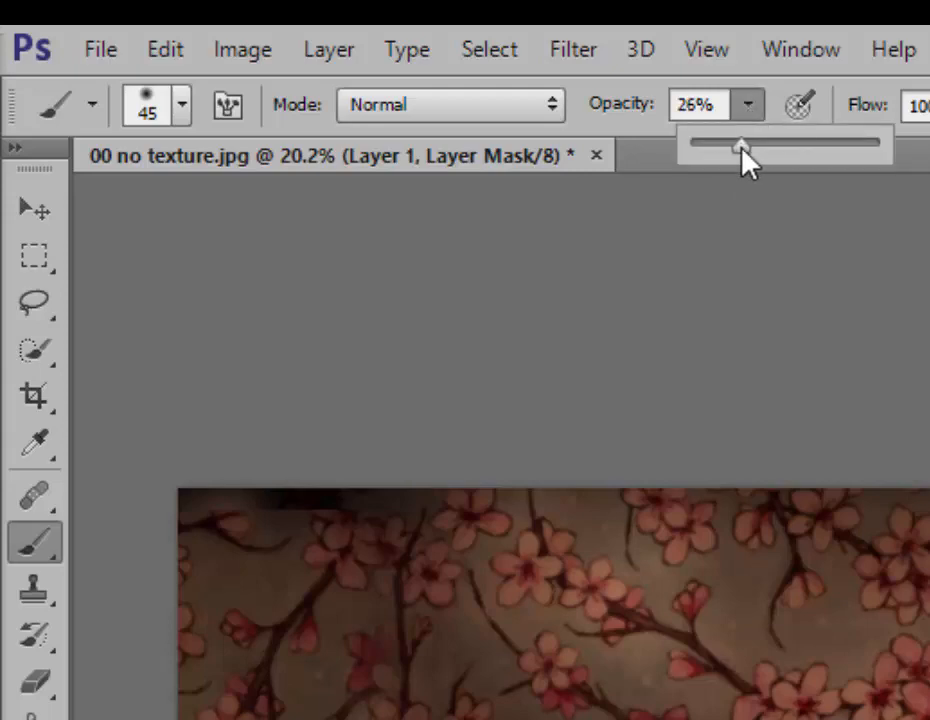
{"action": "left_click_drag", "start_coordinate": [740, 147], "coordinate": [752, 147]}
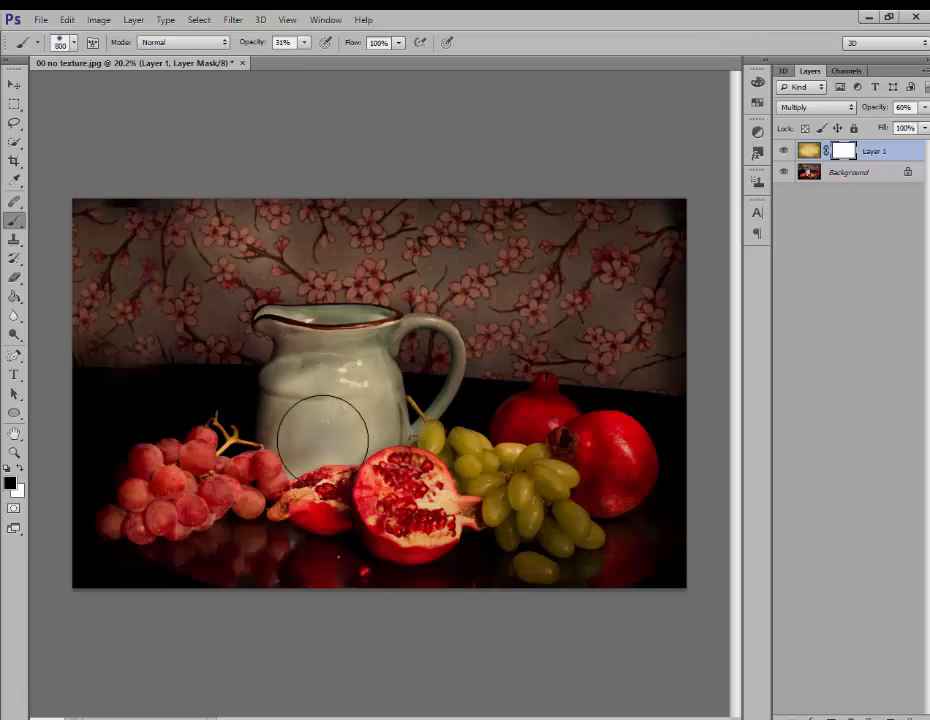
Paint black on the mask over the pitcher body, handle and pomegranate to lift the golden tint
{"action": "left_click_drag", "start_coordinate": [330, 445], "coordinate": [335, 385]}
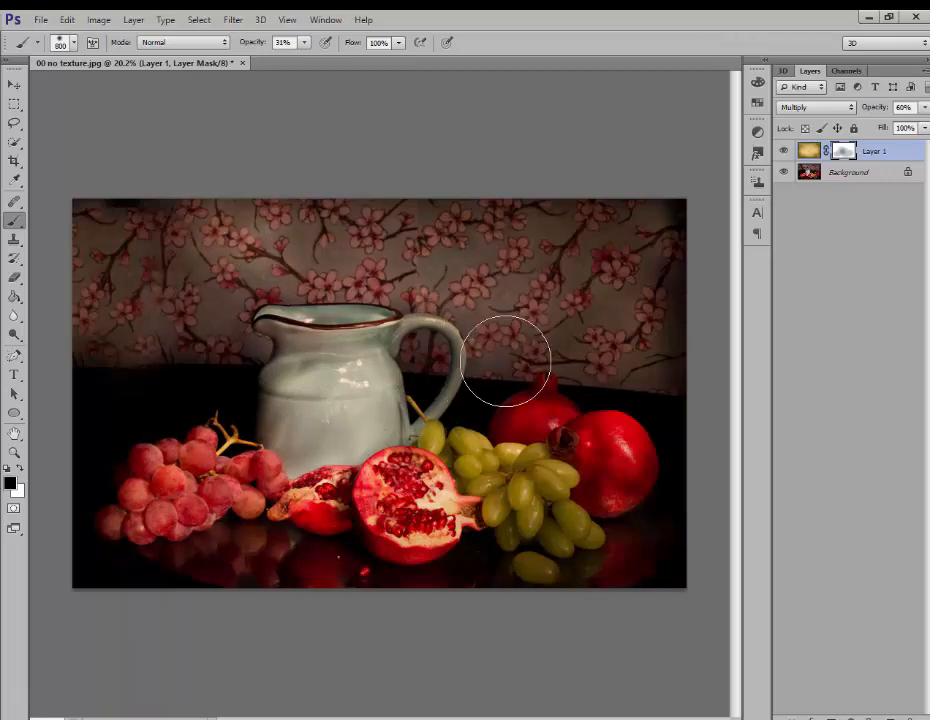
{"action": "left_click_drag", "start_coordinate": [505, 360], "coordinate": [210, 278]}
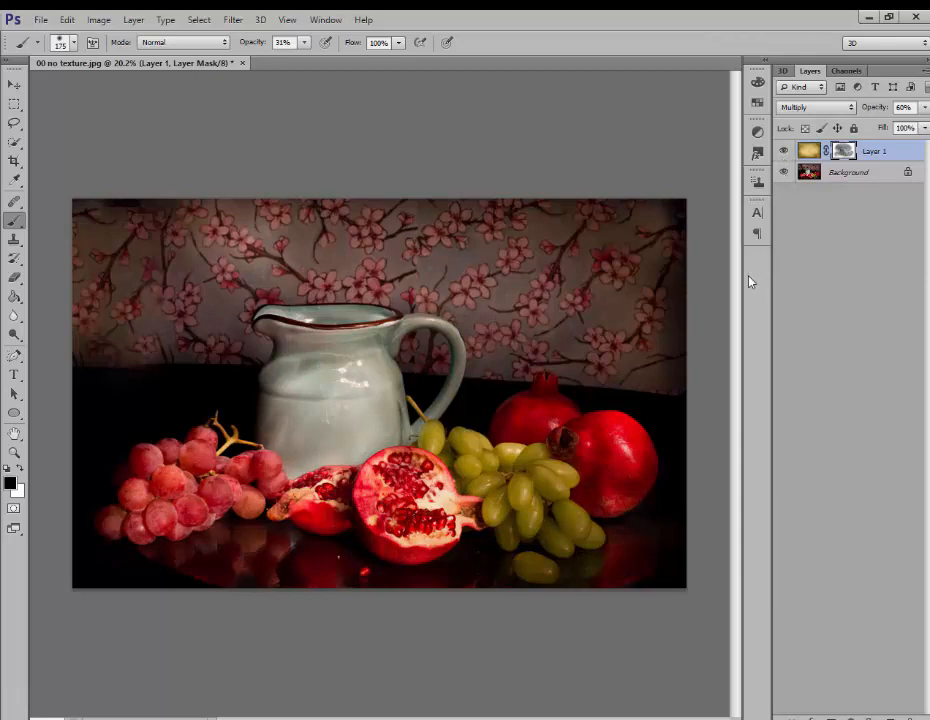
{"action": "mouse_move", "coordinate": [823, 296]}
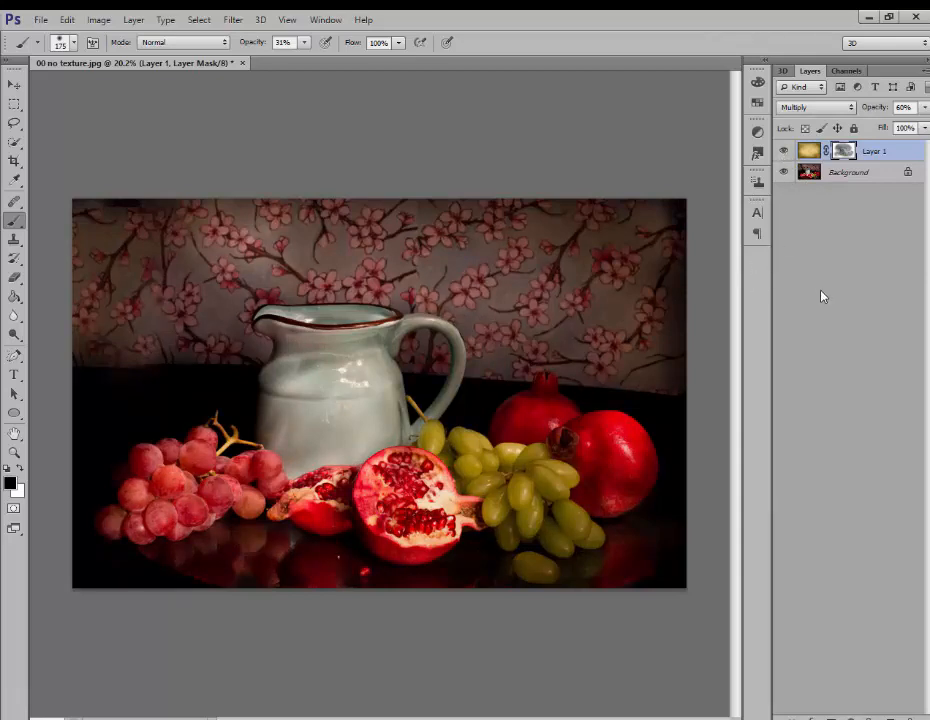